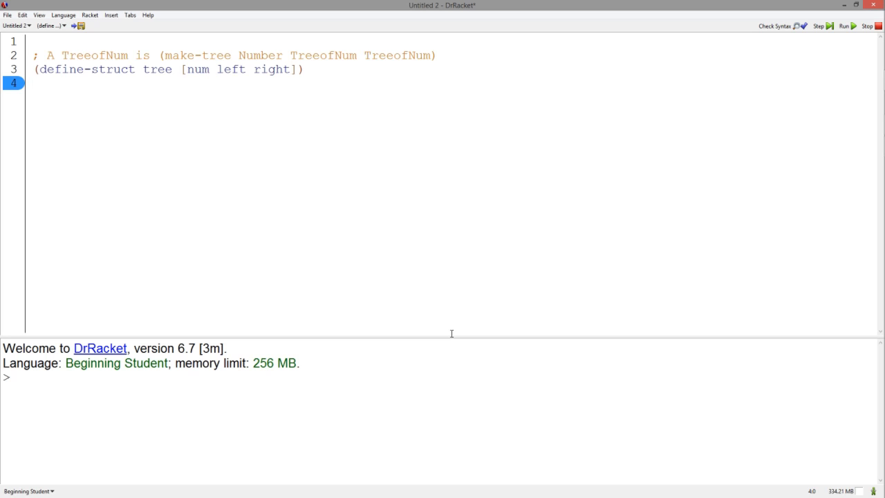
mouse_move(425, 237)
text((define tree-one (make-tree 3 empty-tree empty-tree)
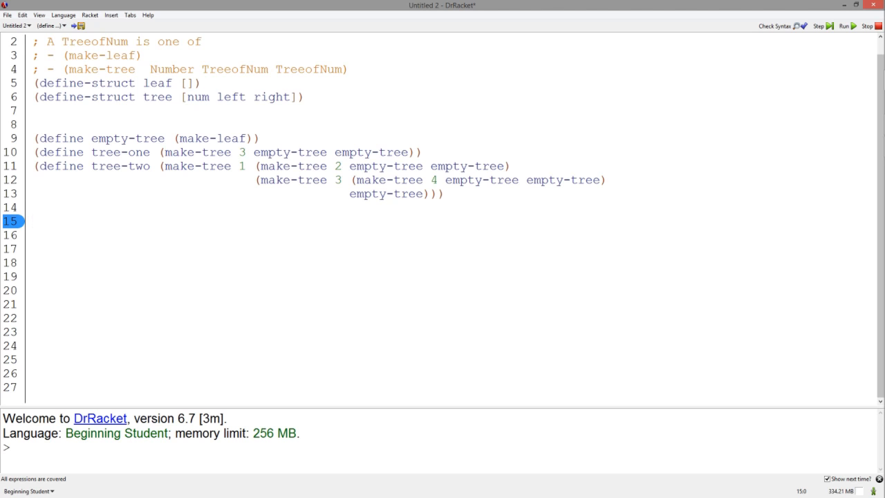
Write the 'process-tree: TreeofNum -> ...' signature and a cond template for leaf and tree cases
text(; process-tree: TreeofNum -> ...)
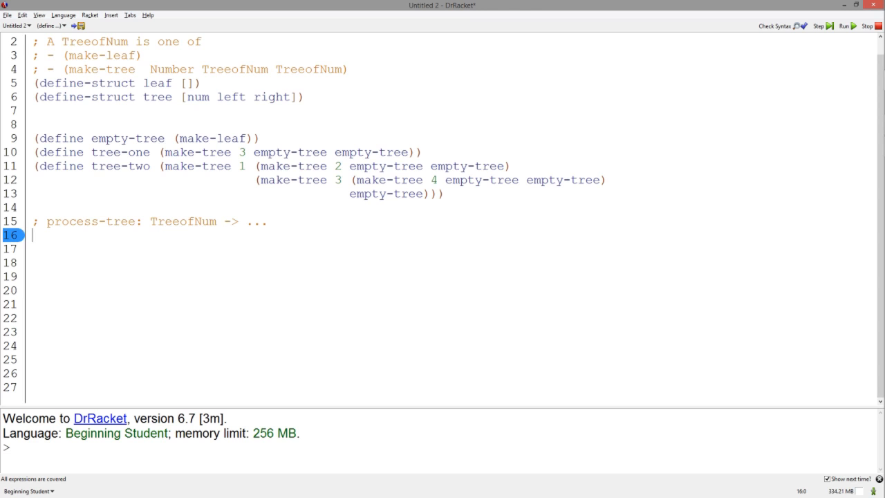
text((define (process-tree a-tree))
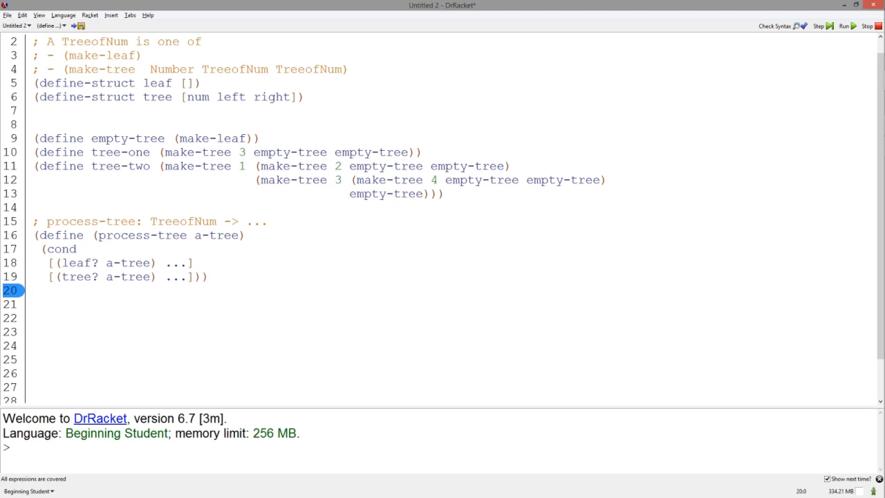
click(31, 292)
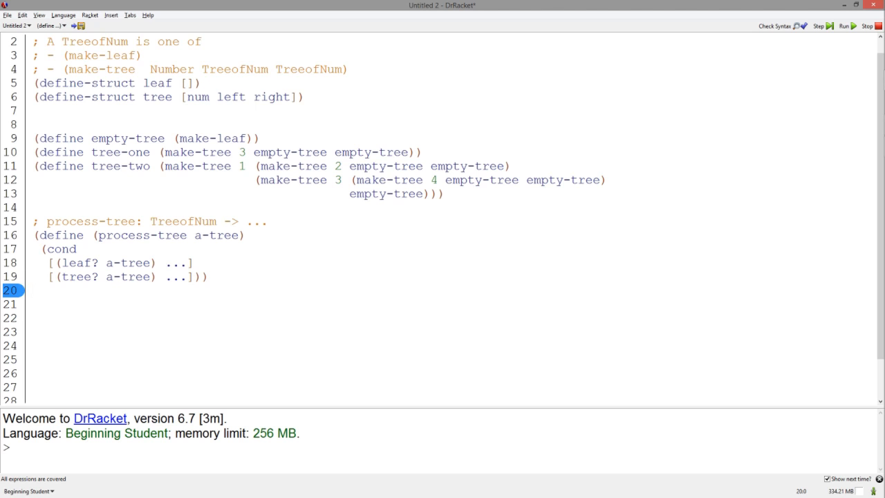
Fill the tree clause with (tree-num a-tree) and recursive process-tree calls on both subtrees
key(Return)
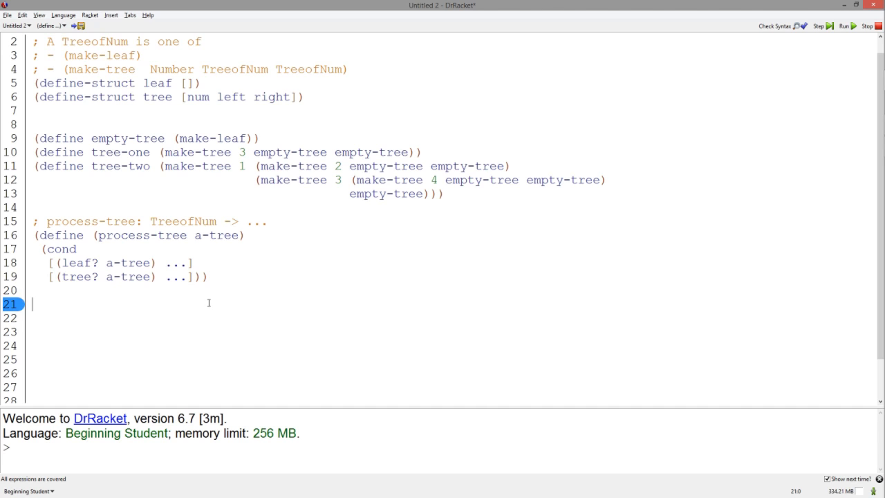
text((... (tree-num a-tree))
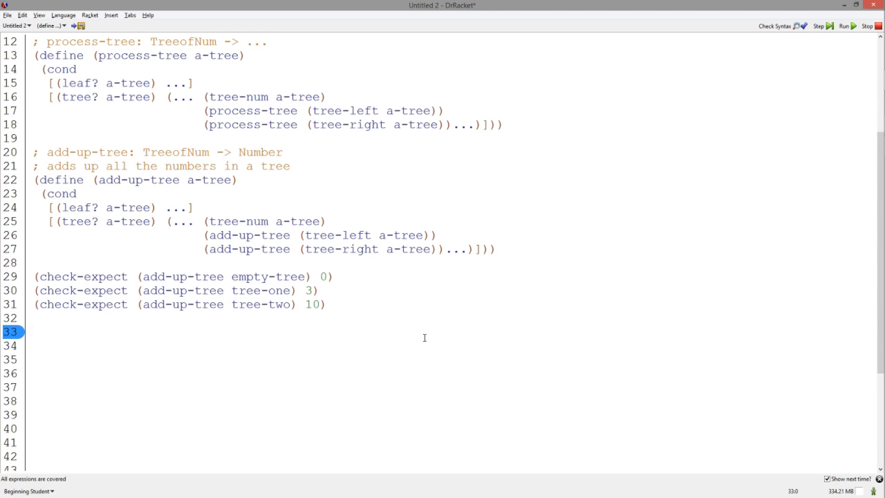
mouse_move(432, 315)
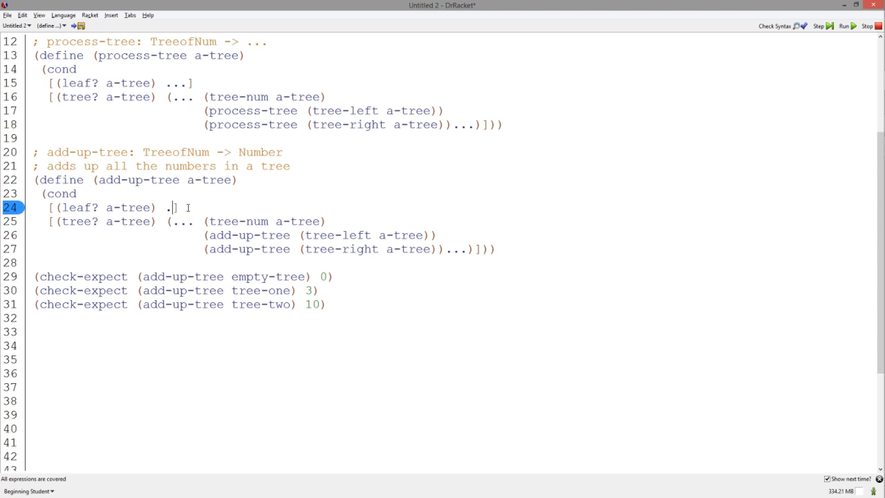
Make add-up-tree return 0 for leaves and add node and subtree sums, then run the tests
text(0)
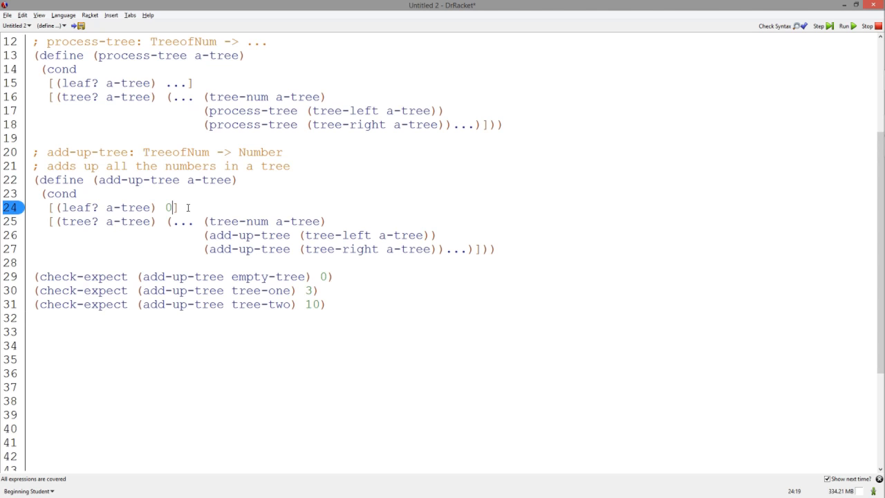
click(853, 28)
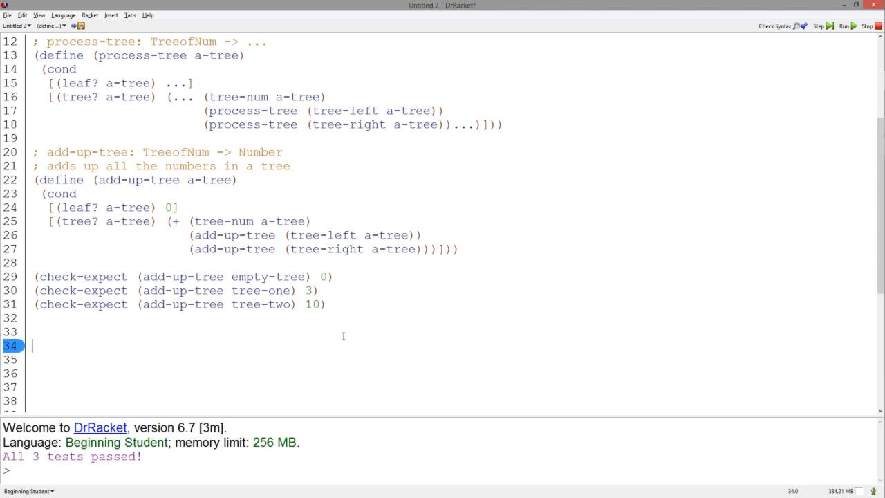